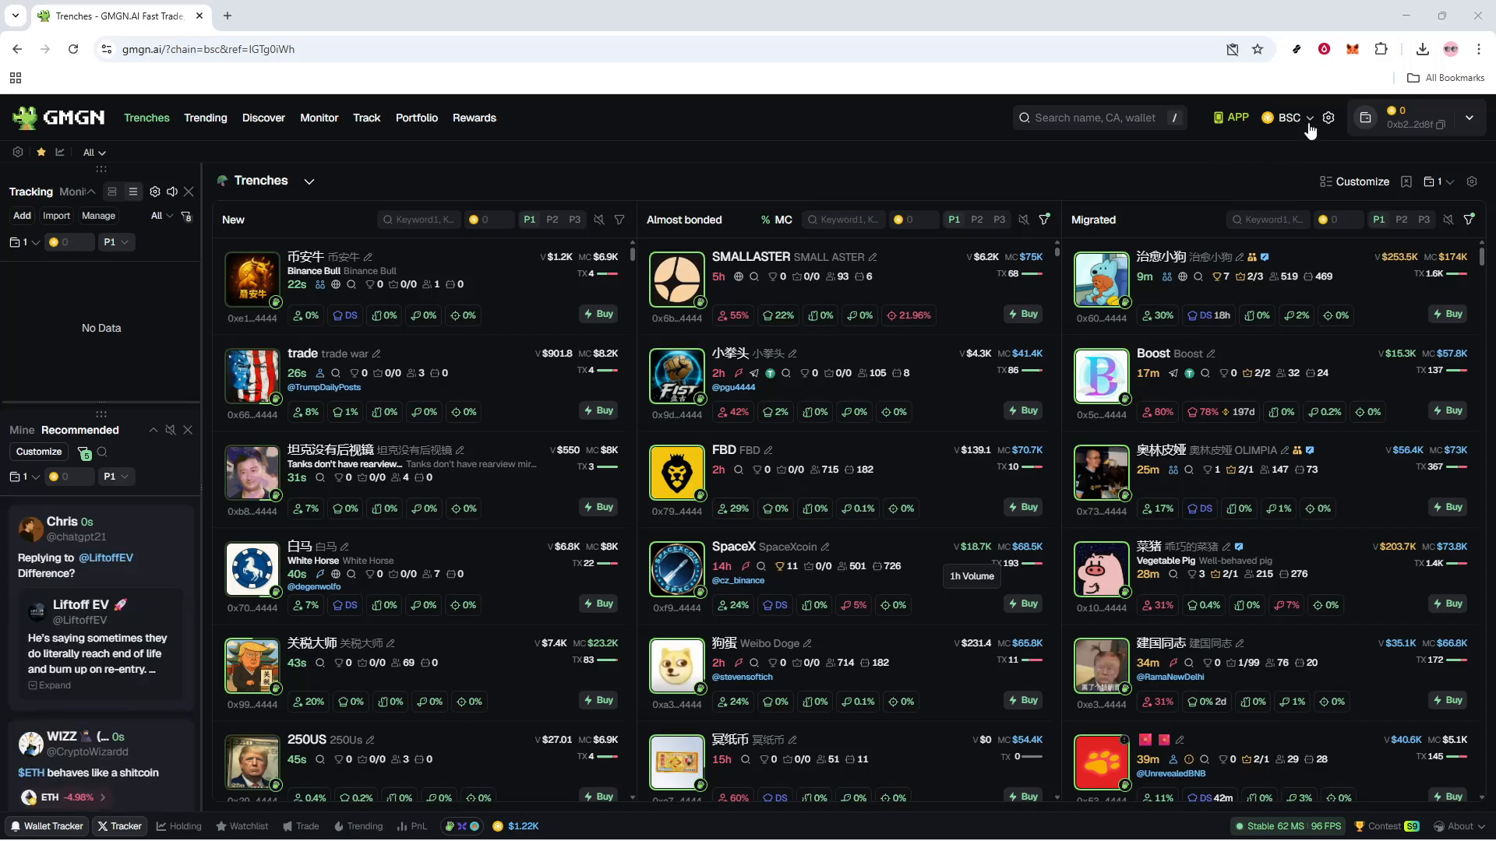
# Step: Keep BSC selected and view the wallet's ~$0 BSC balance with deposit, buy and withdraw options
pyautogui.click(1288, 117)
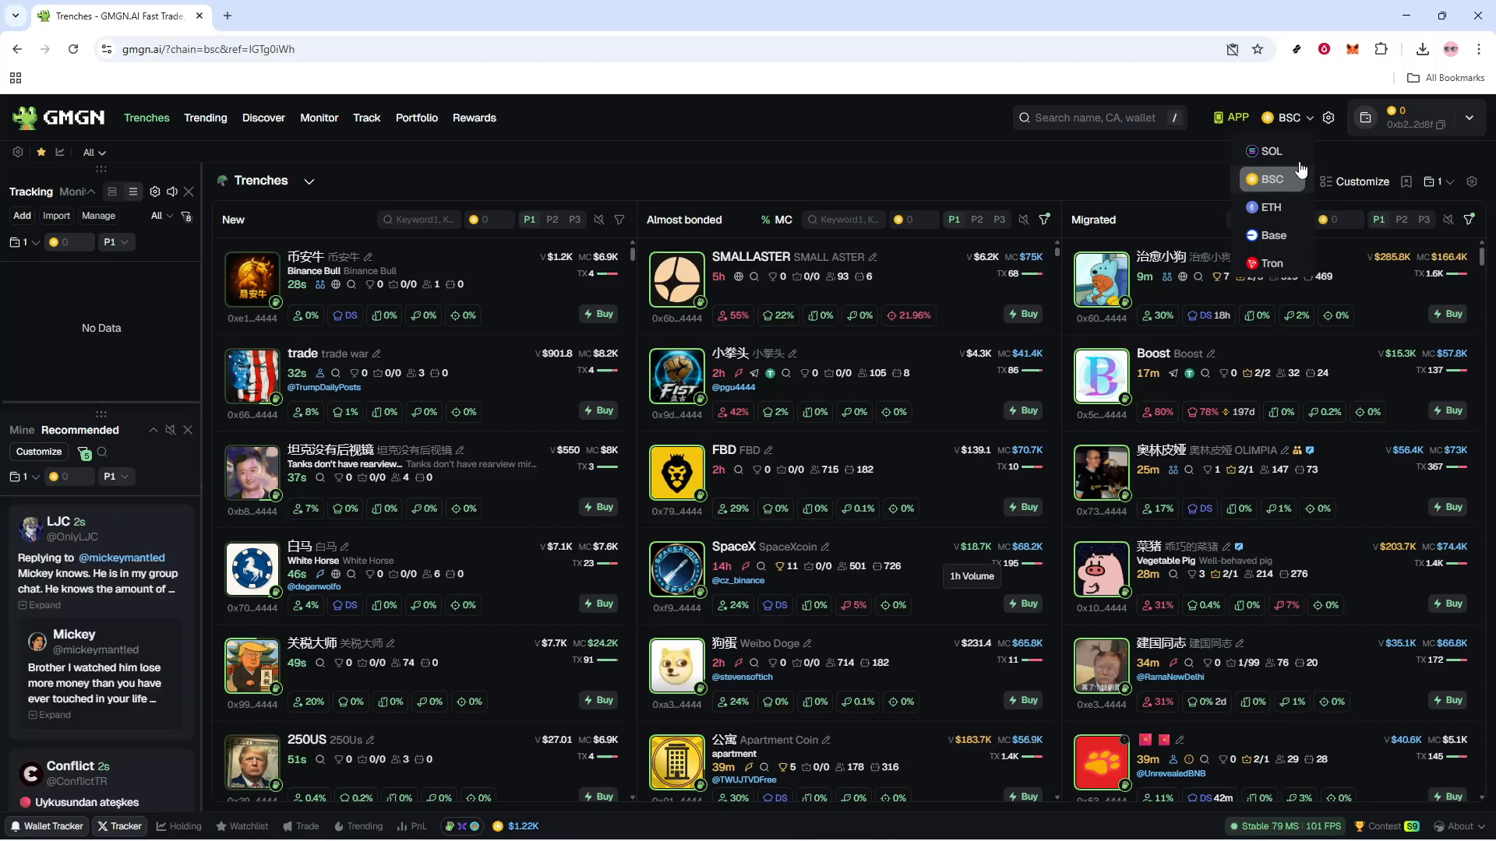
pyautogui.click(1352, 49)
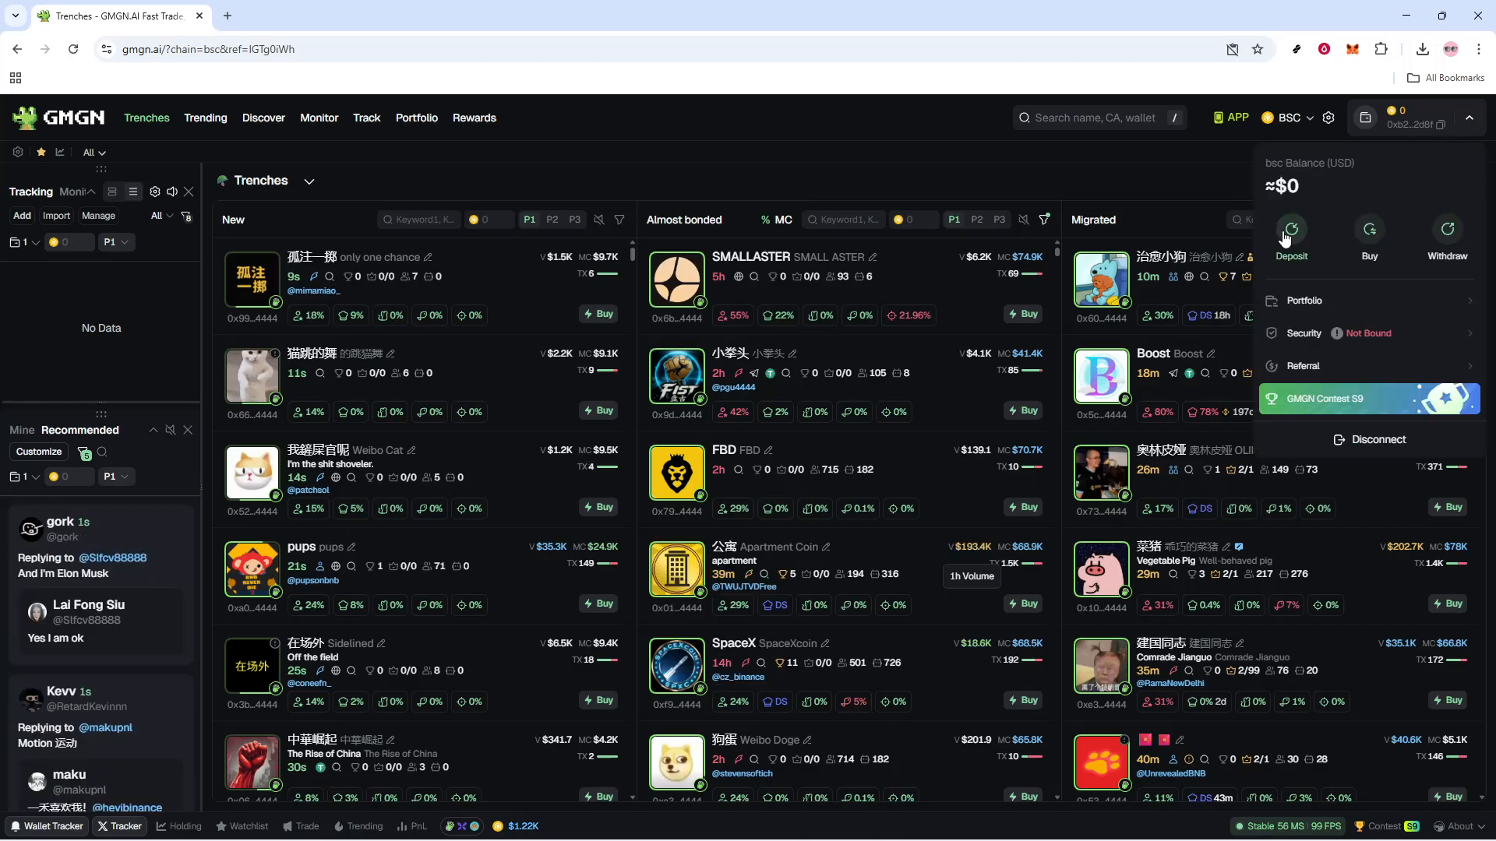
# Step: Copy the wallet's BEP20 deposit address to the clipboard and return to the Trenches feed
pyautogui.click(1291, 234)
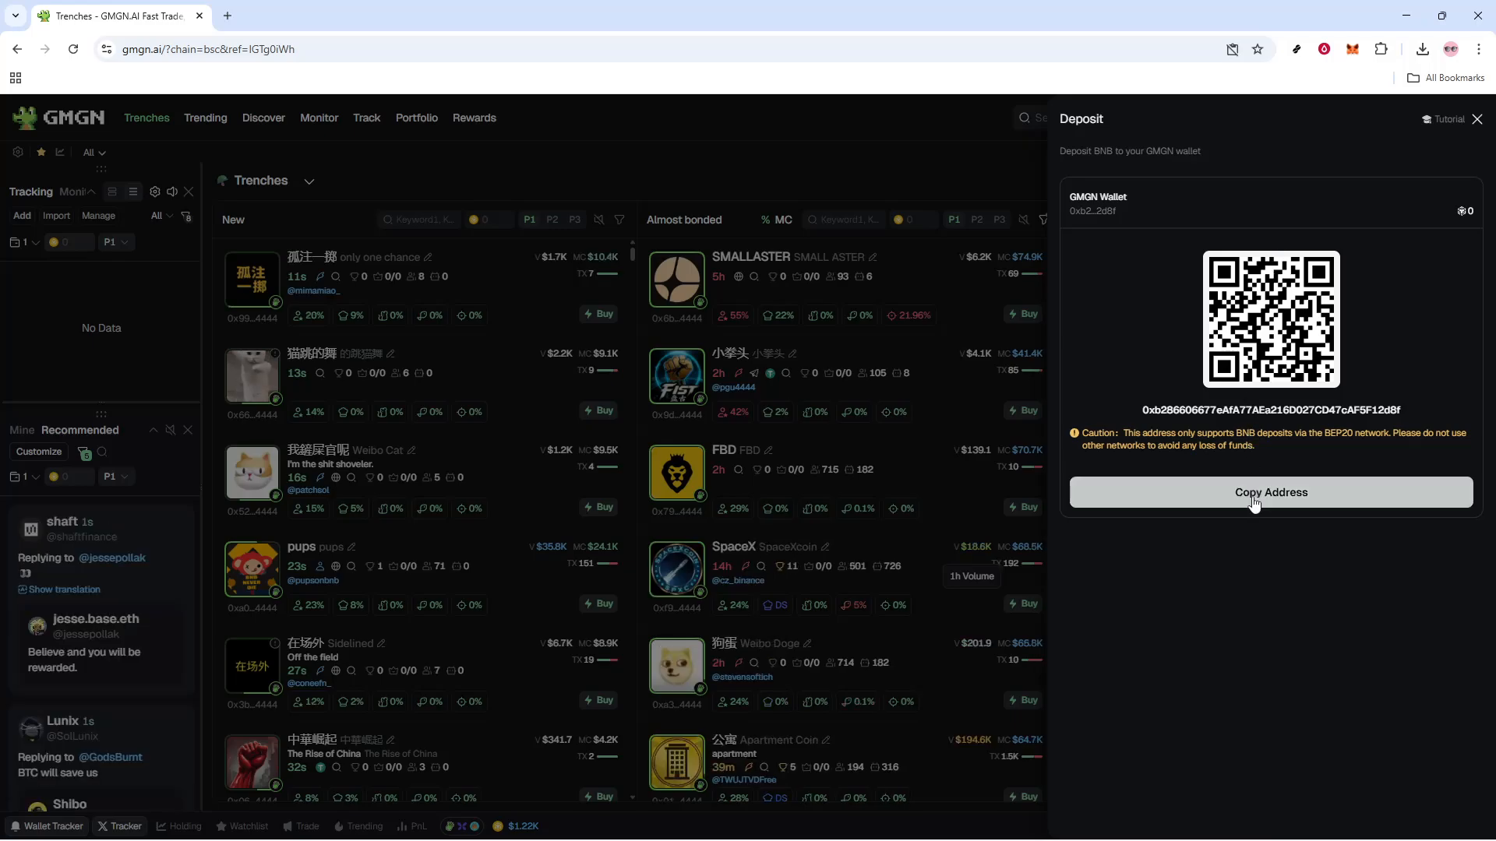
pyautogui.click(1270, 492)
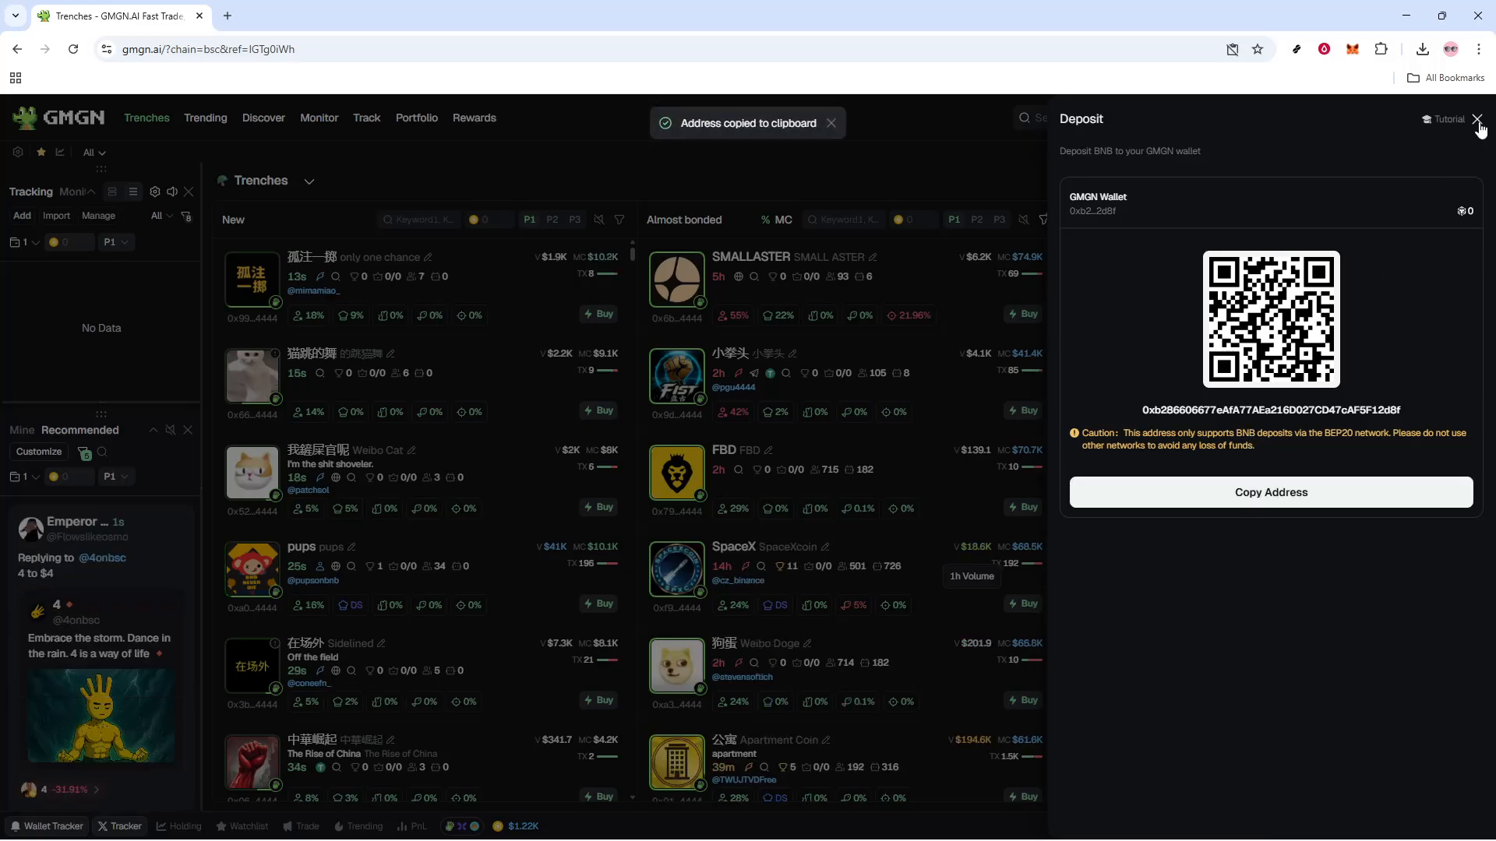
pyautogui.click(1480, 119)
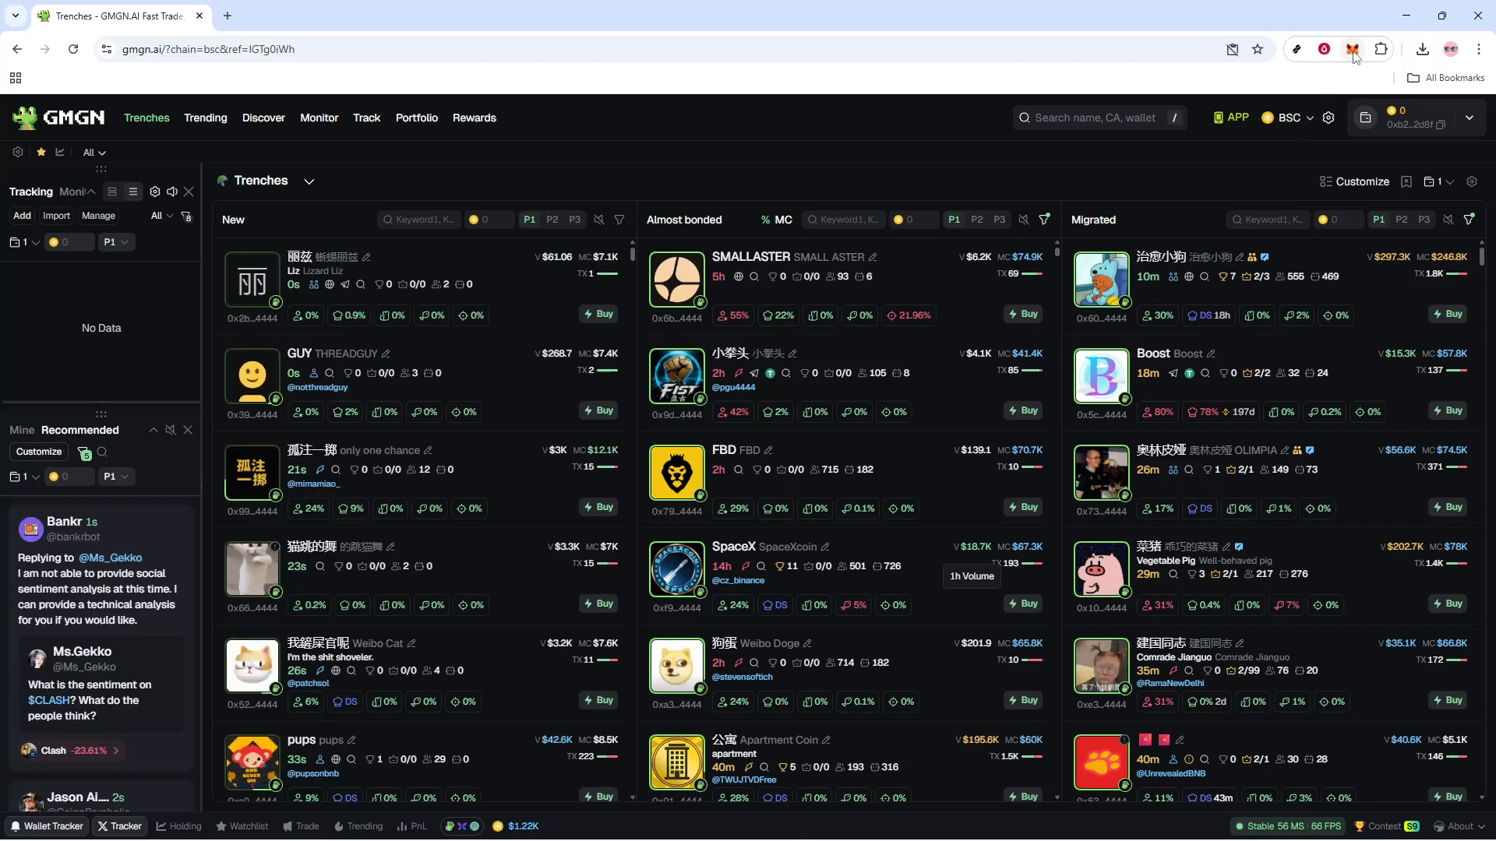
pyautogui.click(1352, 48)
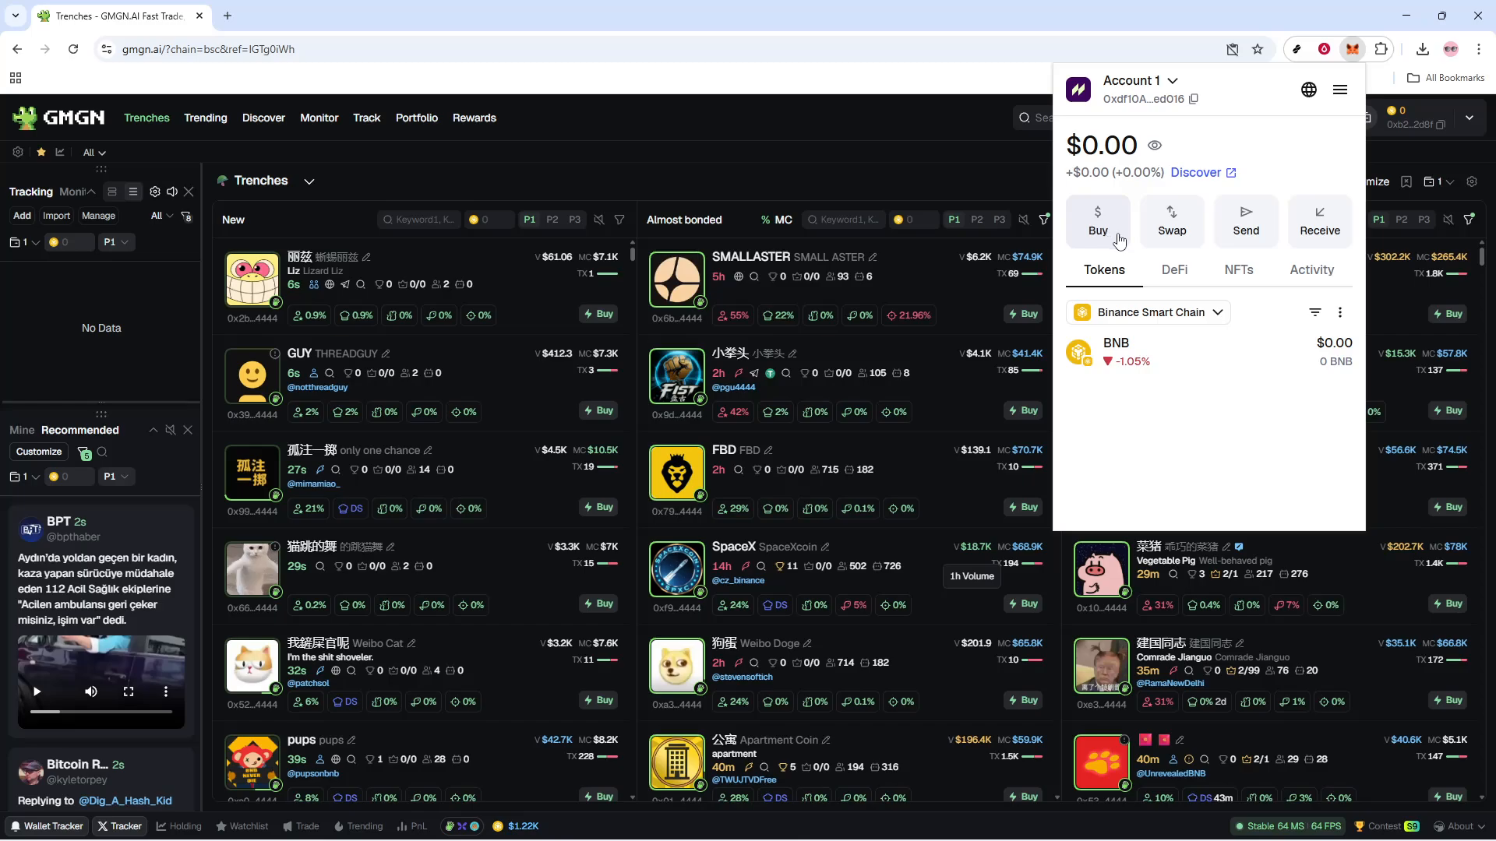
pyautogui.moveTo(1172, 226)
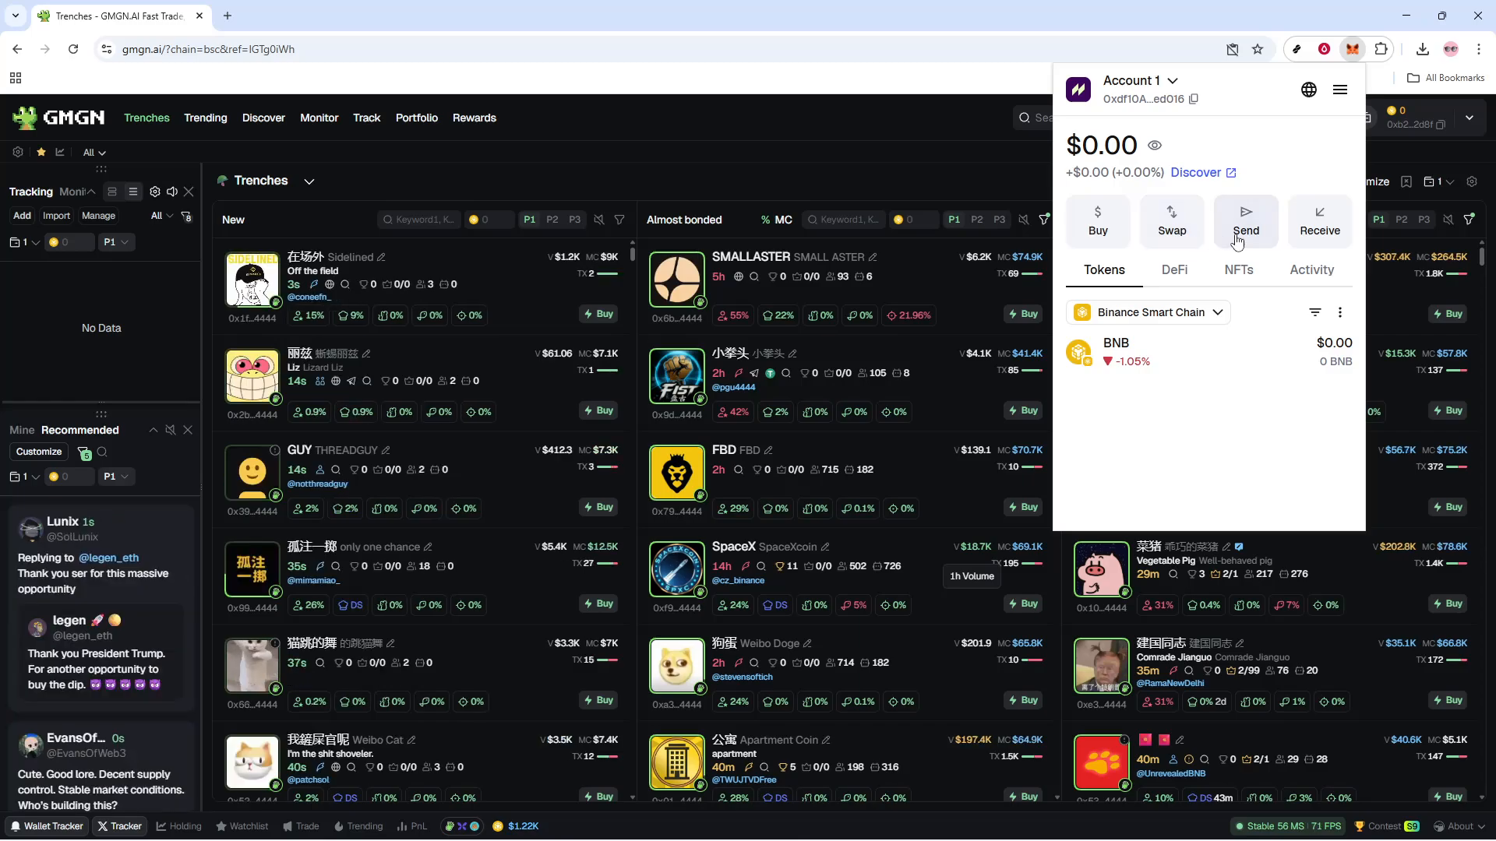
pyautogui.click(1245, 220)
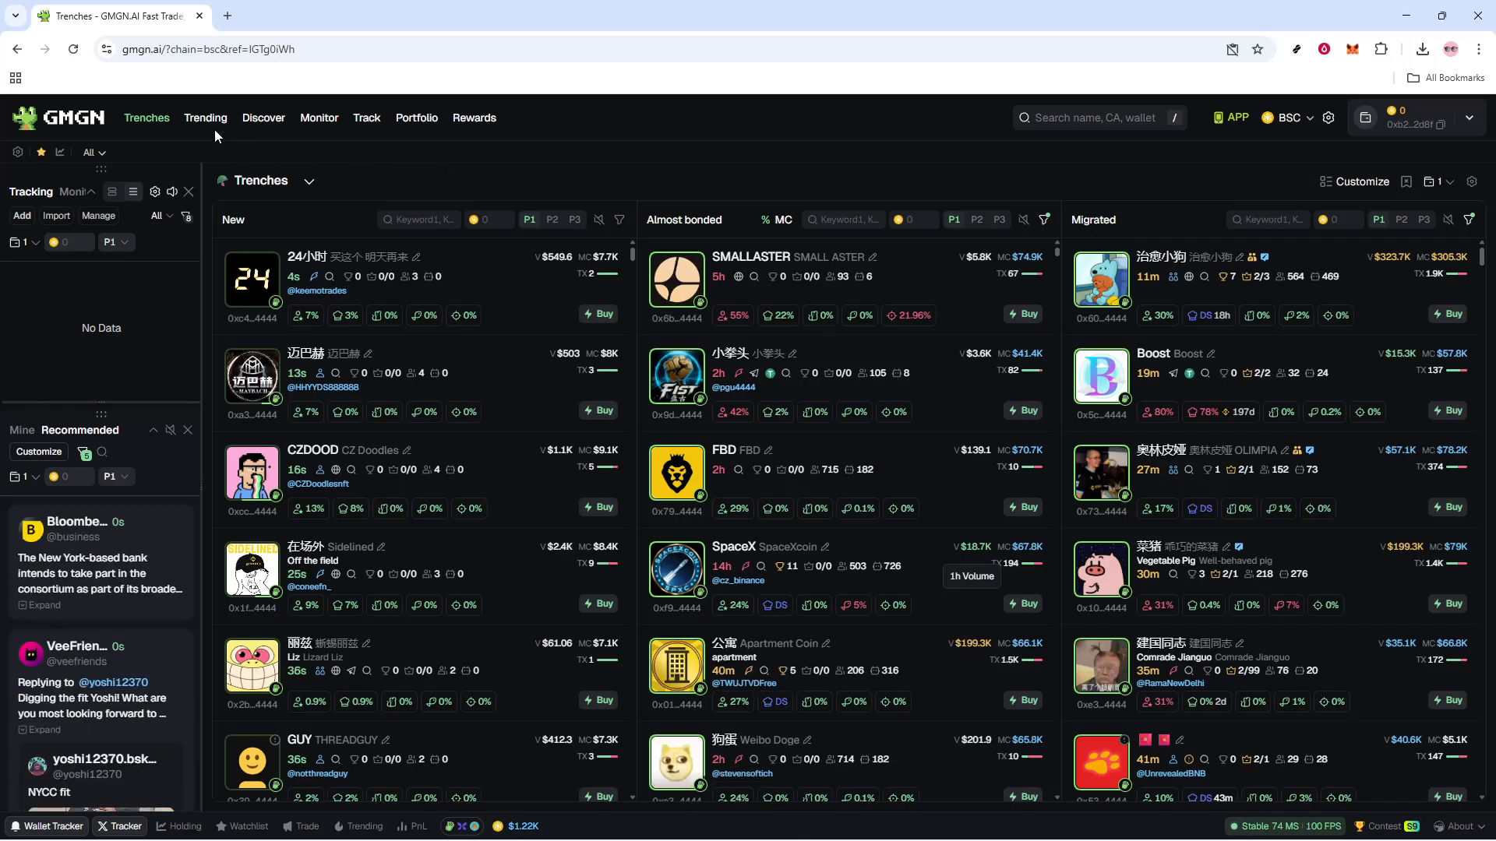
# Step: From the Trending BSC list, go to the KOGE token's trading page with recent trades
pyautogui.click(204, 116)
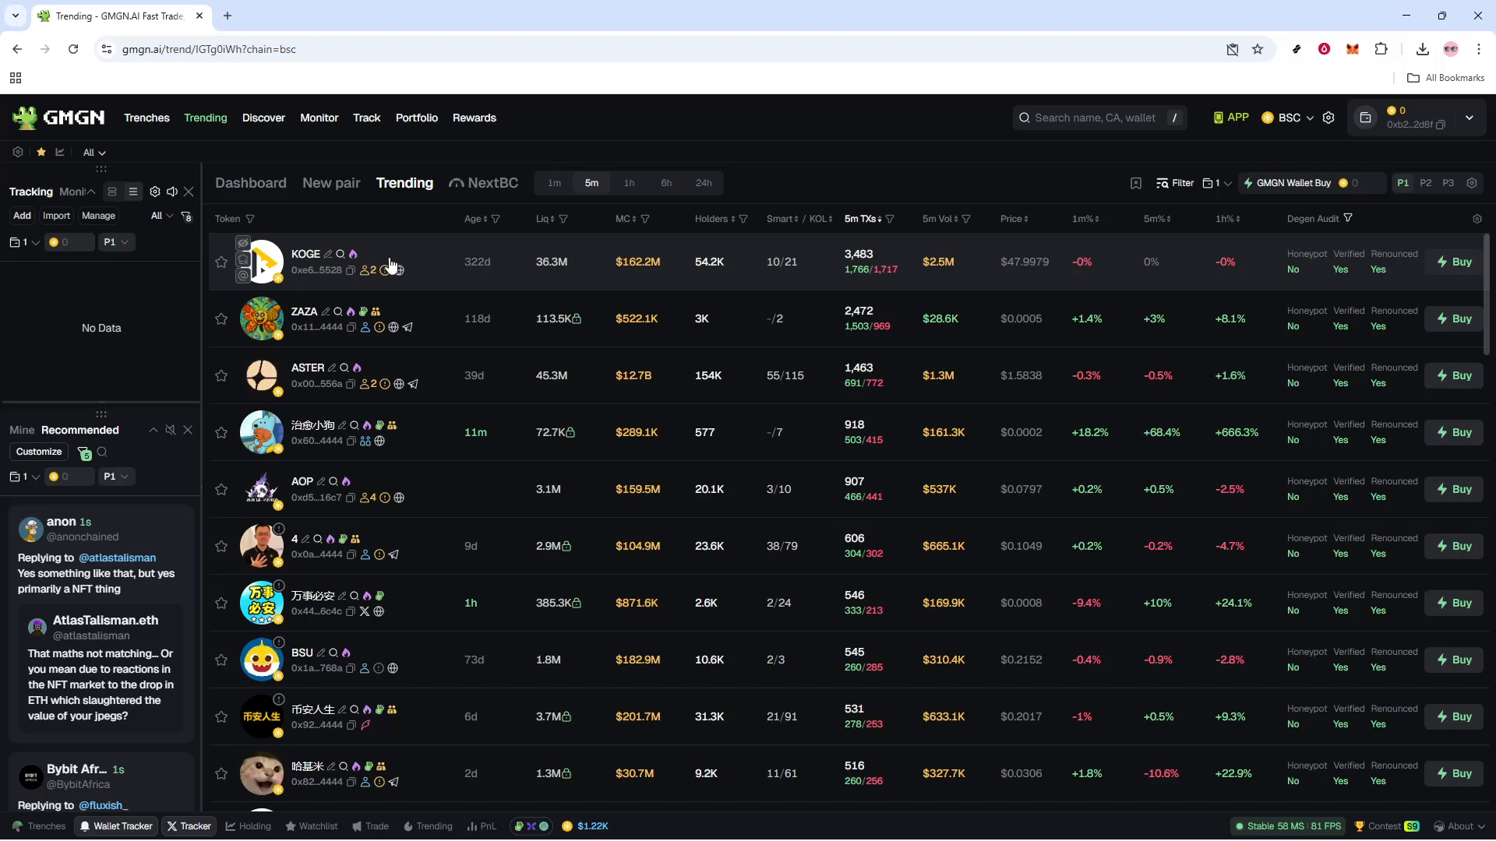
pyautogui.click(305, 252)
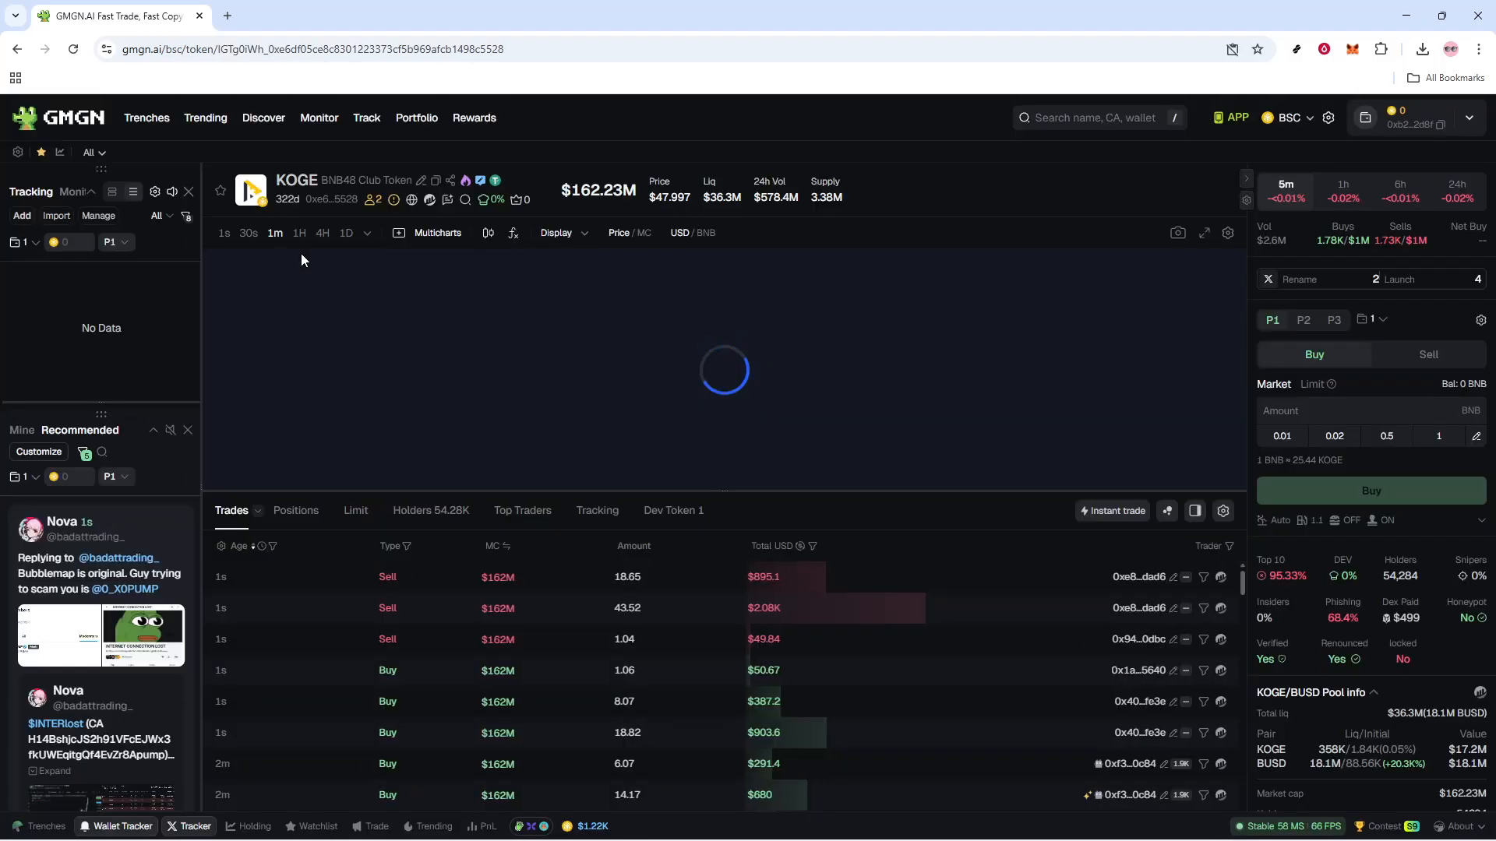